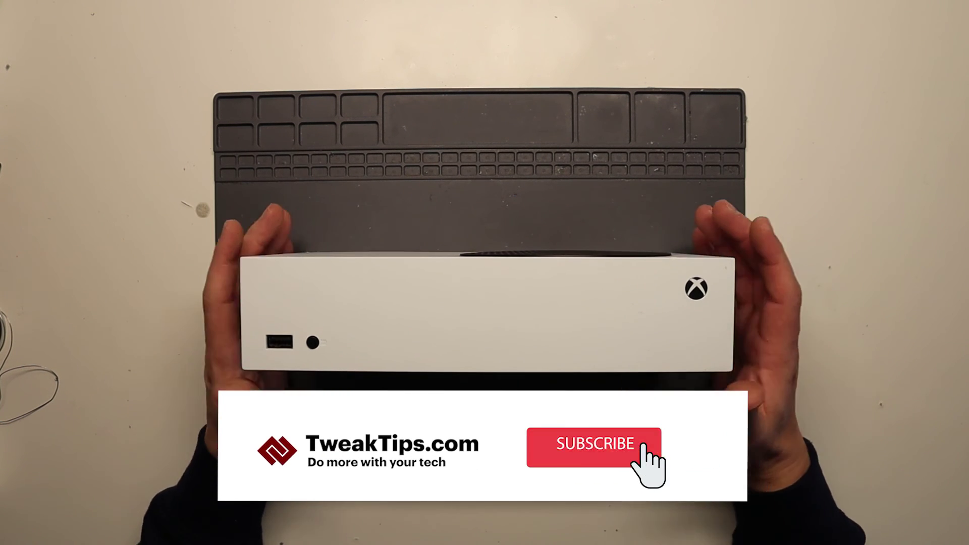
pyautogui.click(597, 446)
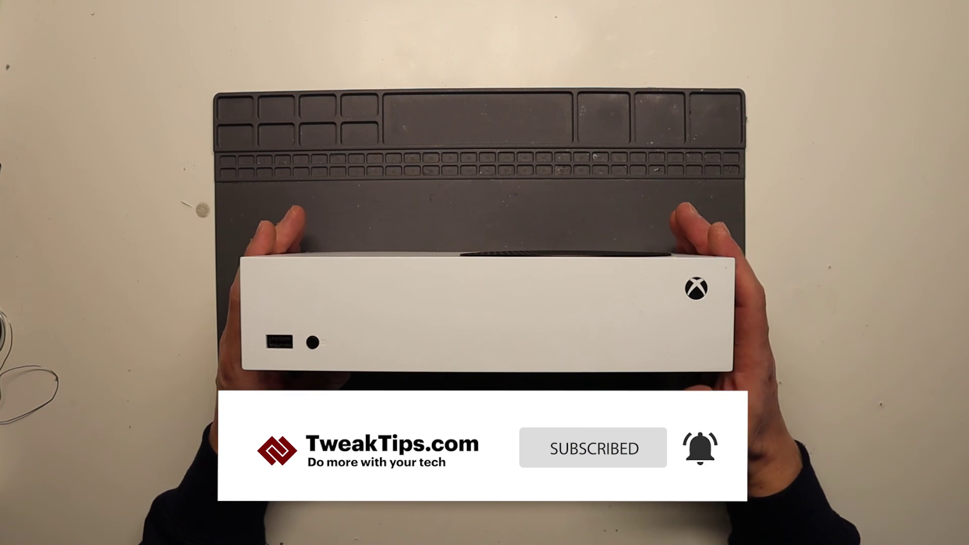